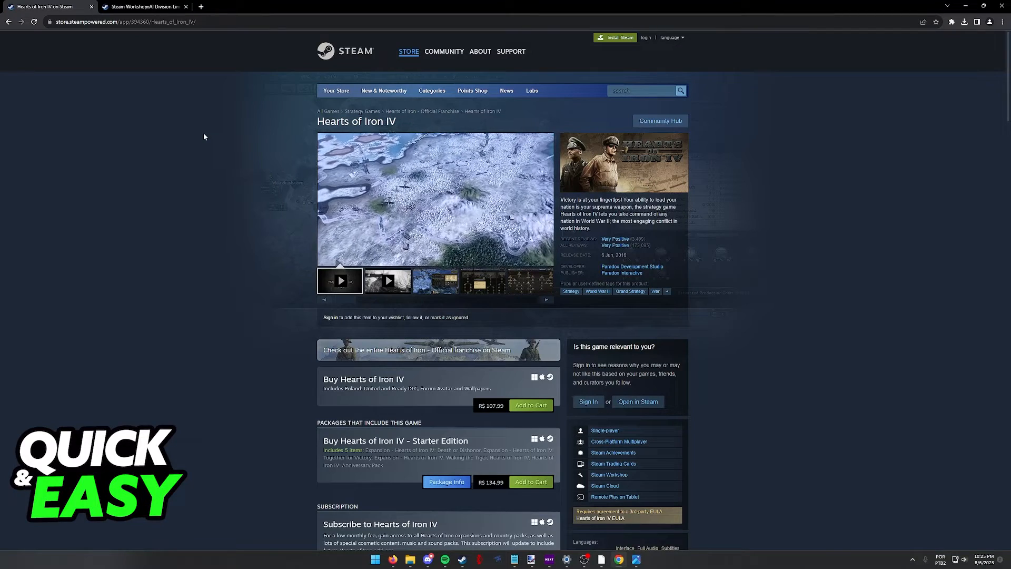
# - Search the web for 'AI Division Limiter' in a new tab and select the Steam Workshop result
pyautogui.click(142, 7)
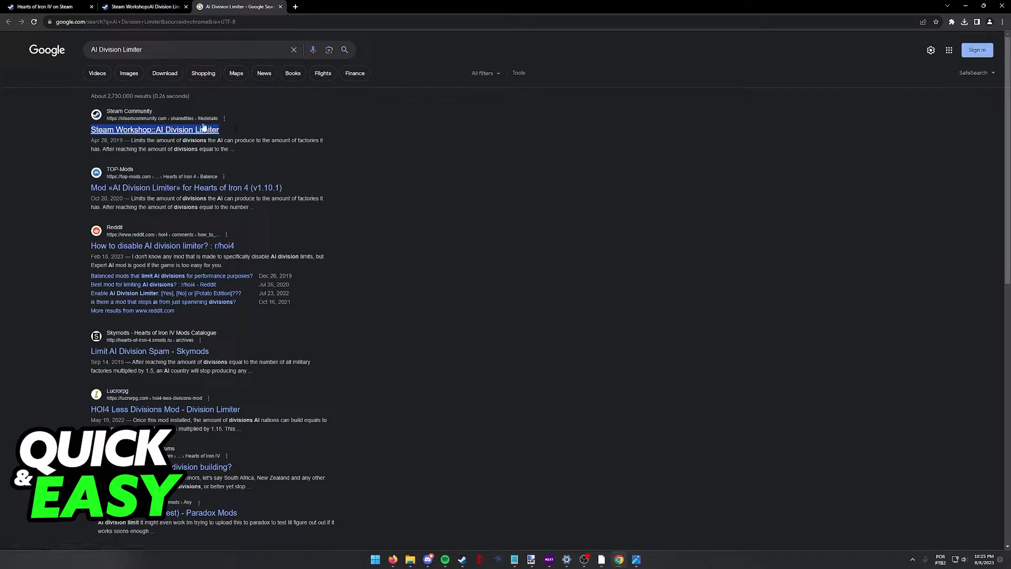
pyautogui.click(33, 21)
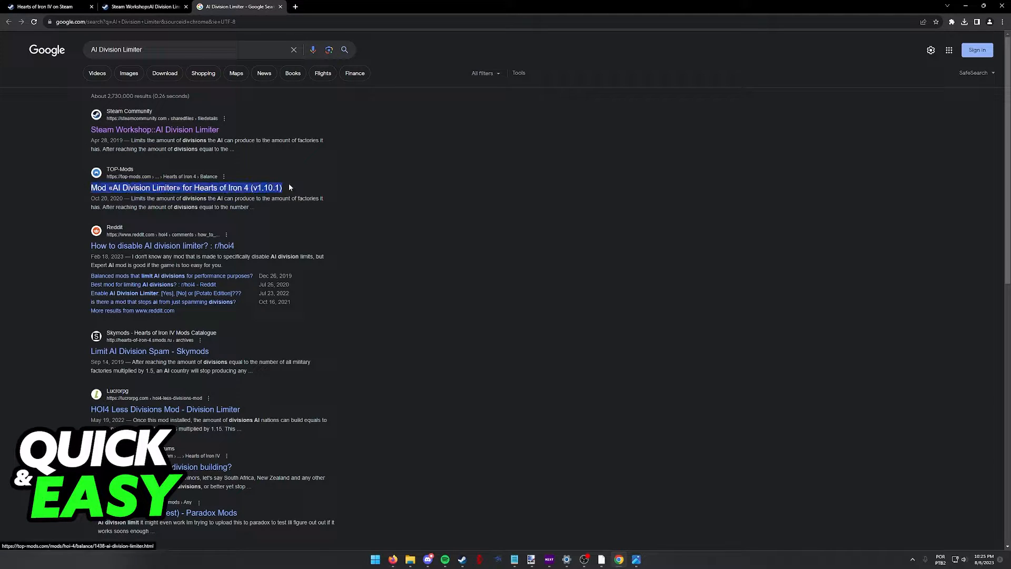
pyautogui.moveTo(143, 157)
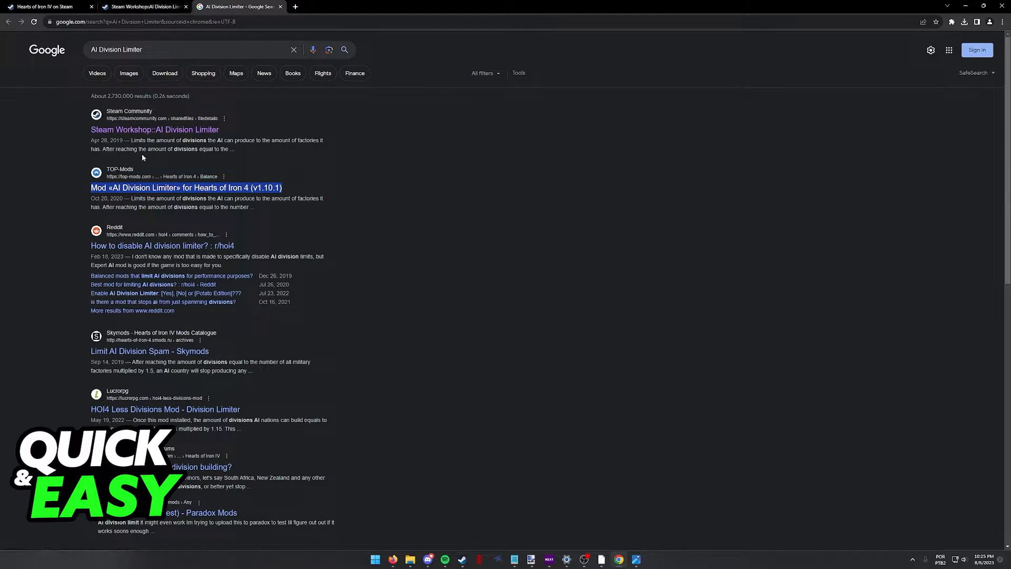
# - Show the AI Division Limiter Workshop page and scroll past the description to the comments
pyautogui.click(154, 129)
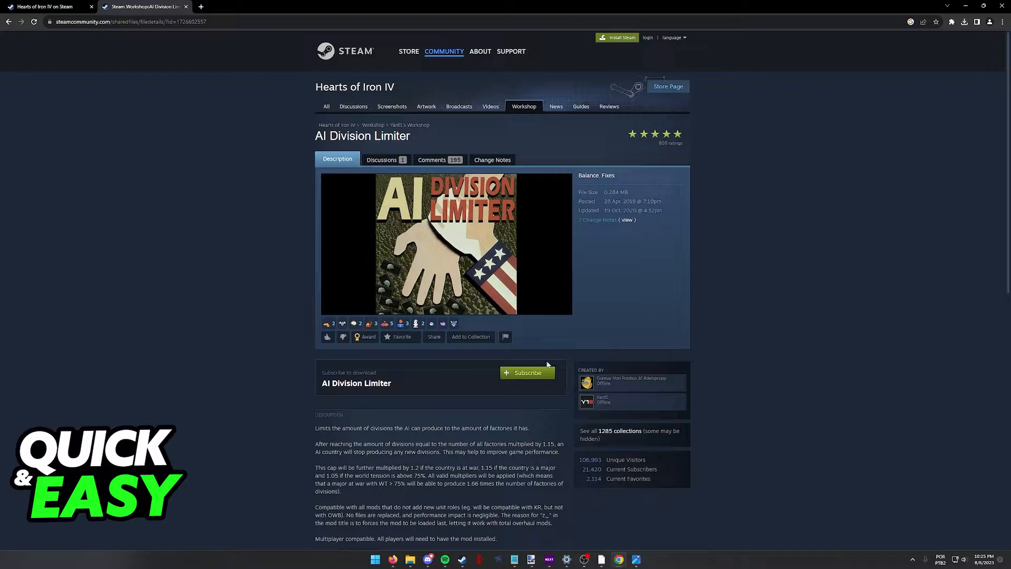
pyautogui.moveTo(520, 352)
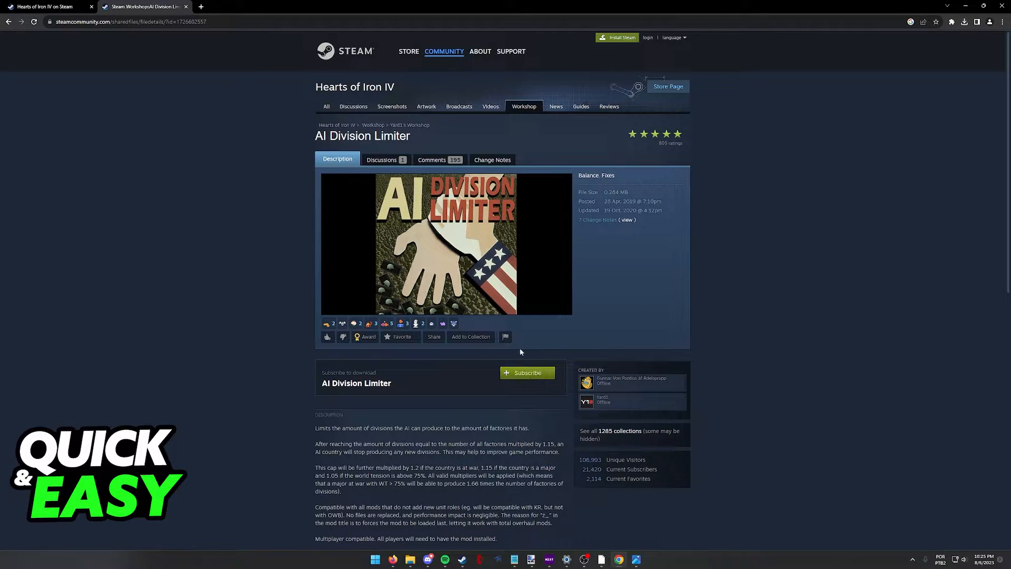
pyautogui.moveTo(531, 361)
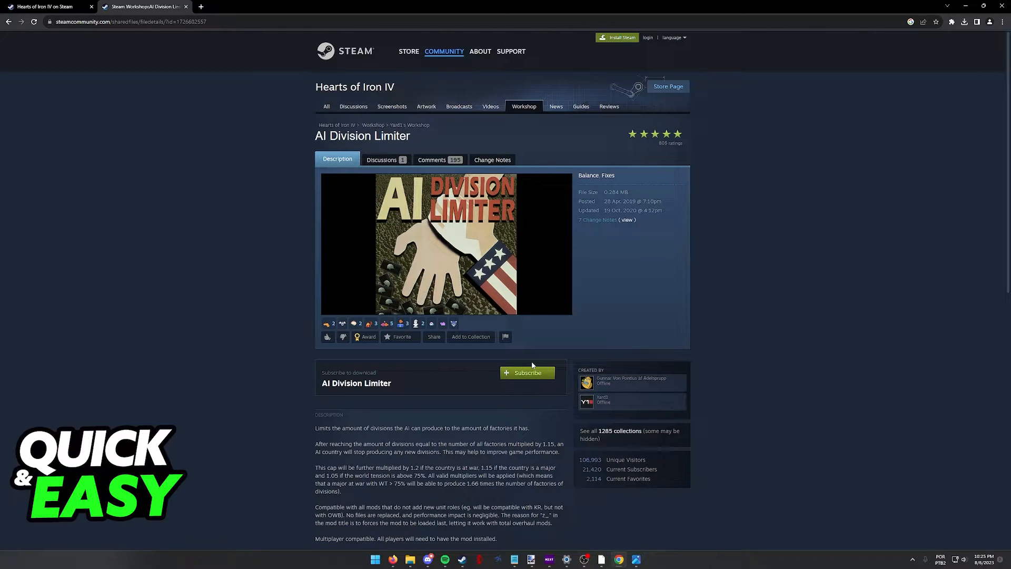
pyautogui.scroll(-3)
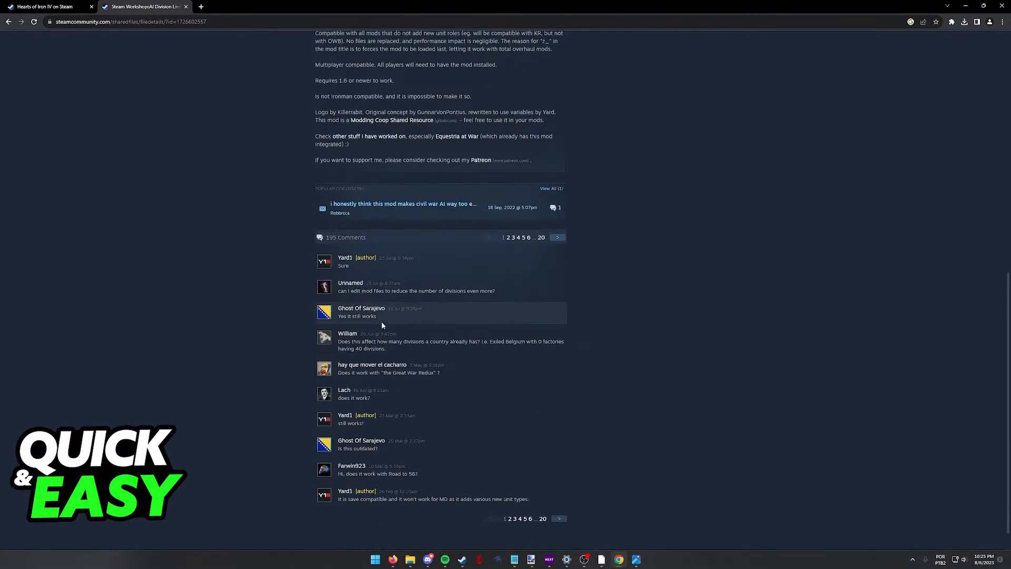
pyautogui.moveTo(353, 419)
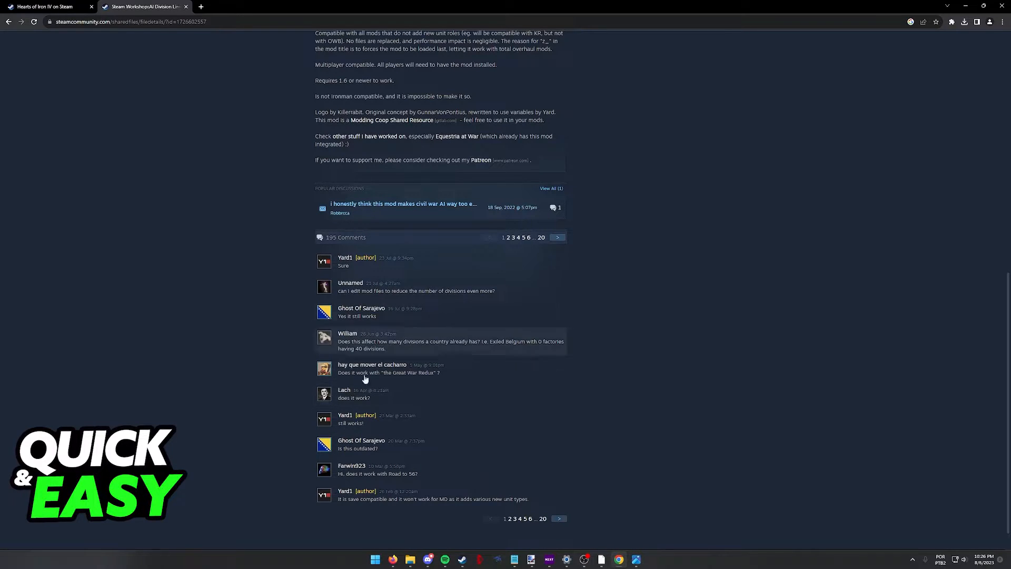
pyautogui.scroll(3)
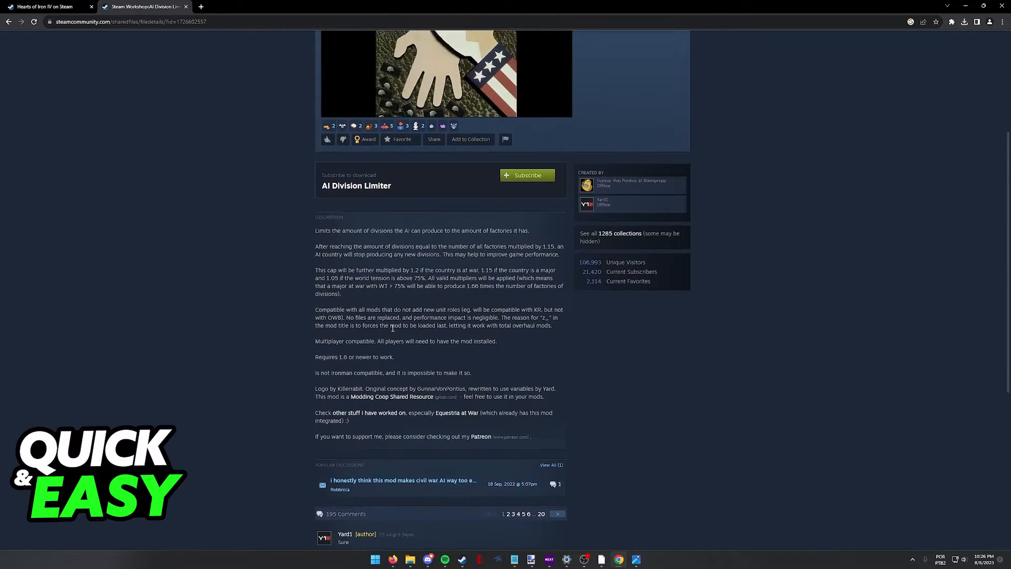
pyautogui.moveTo(187, 304)
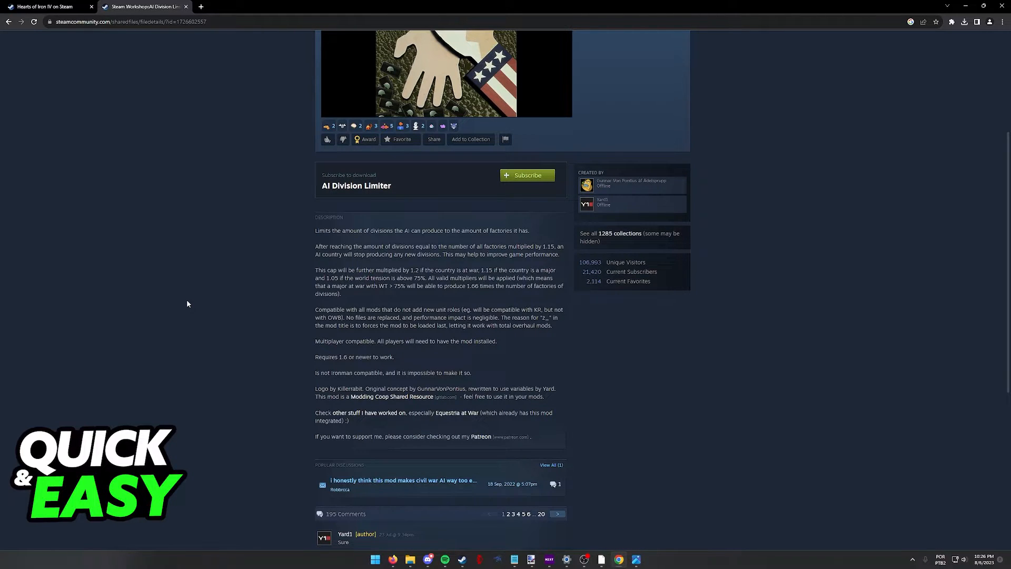
pyautogui.moveTo(385, 277)
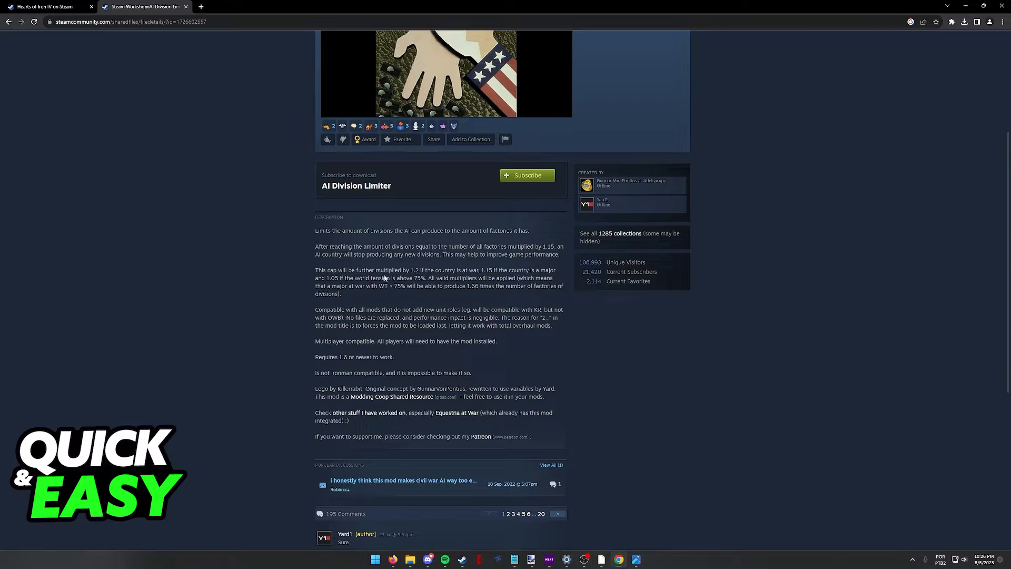
pyautogui.moveTo(528, 325)
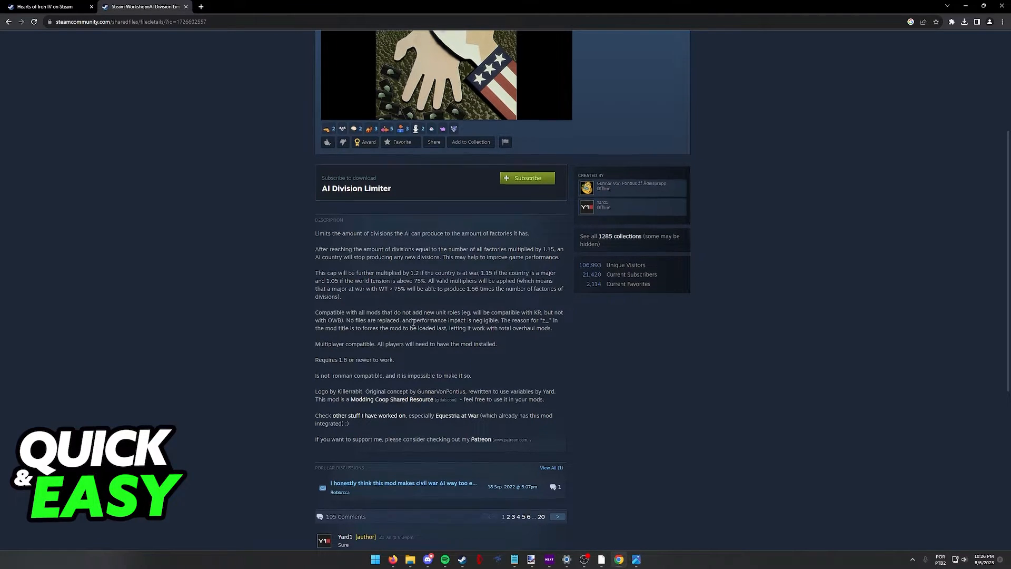
pyautogui.scroll(-3)
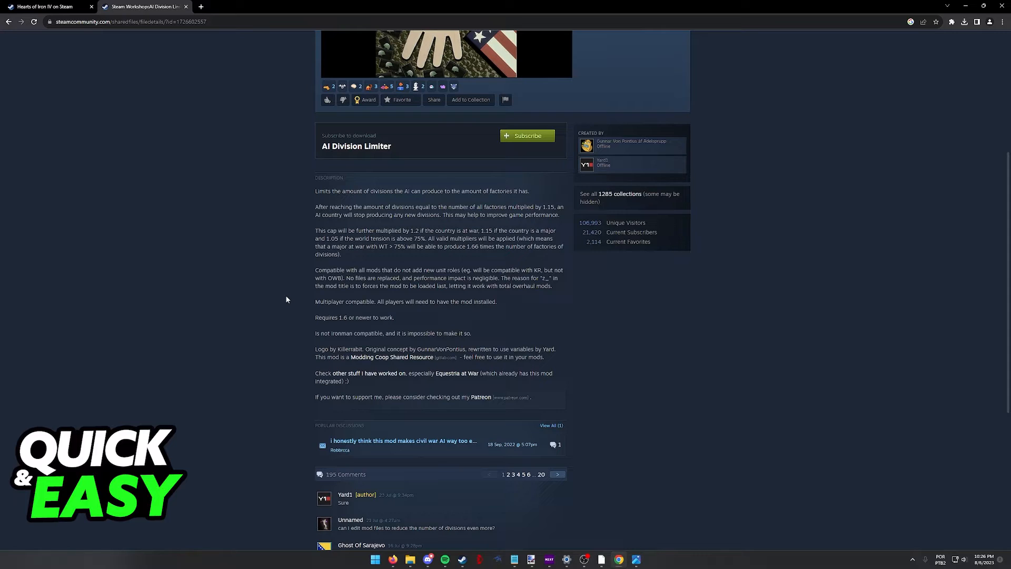
pyautogui.moveTo(419, 332)
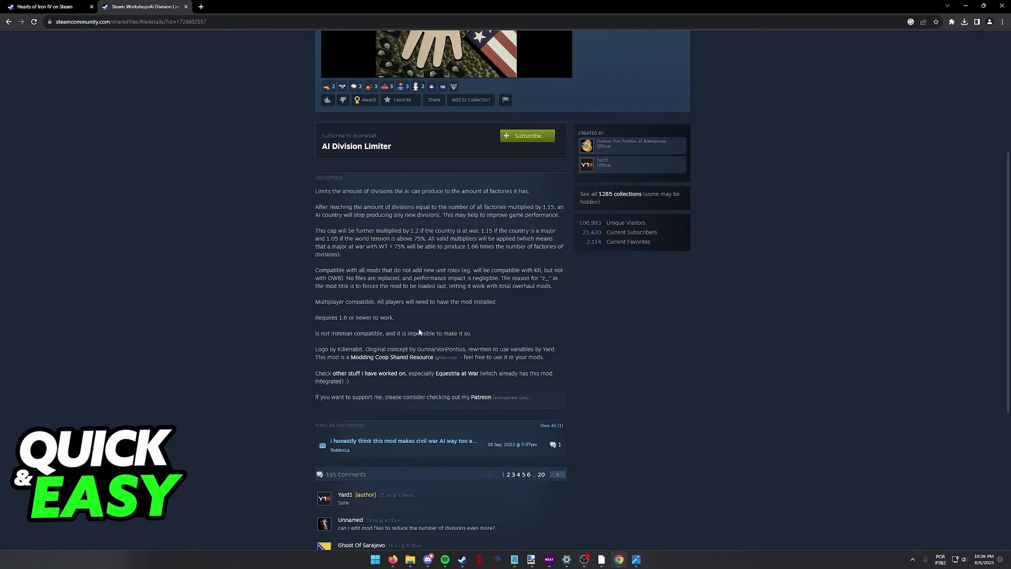
pyautogui.scroll(3)
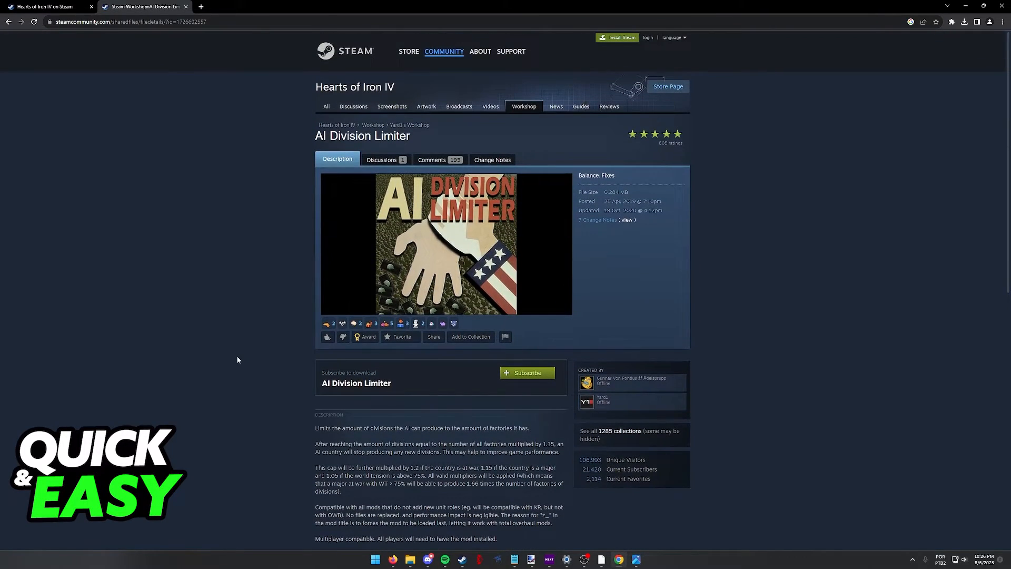